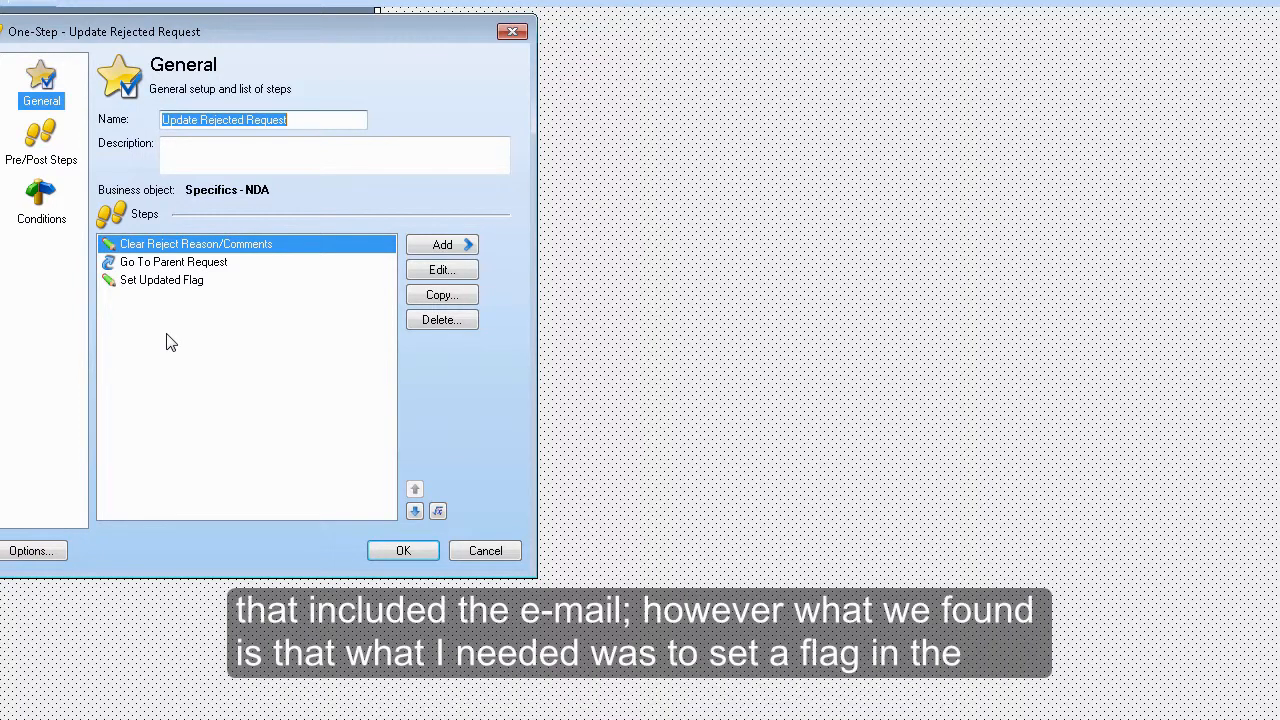
{"action": "mouse_move", "coordinate": [188, 300]}
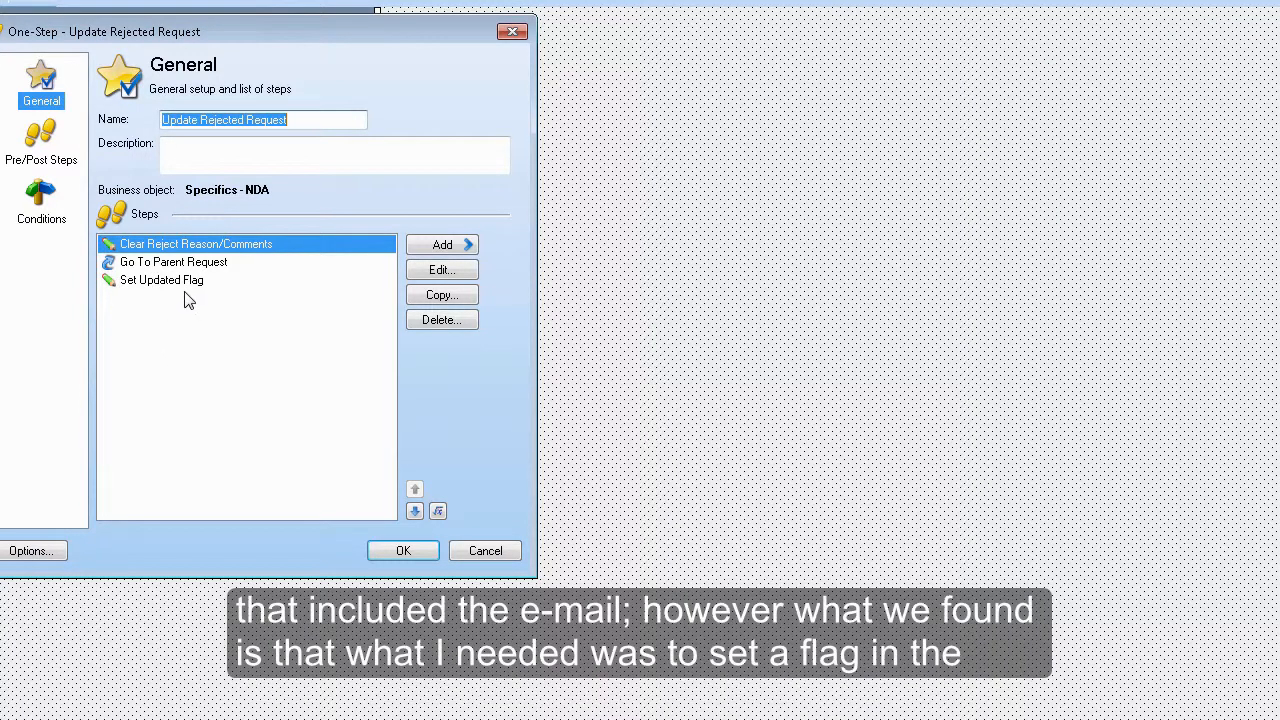
Step: Open the Set Updated Flag step to confirm Contracts Request Updated is set to True
{"action": "left_click", "coordinate": [161, 280]}
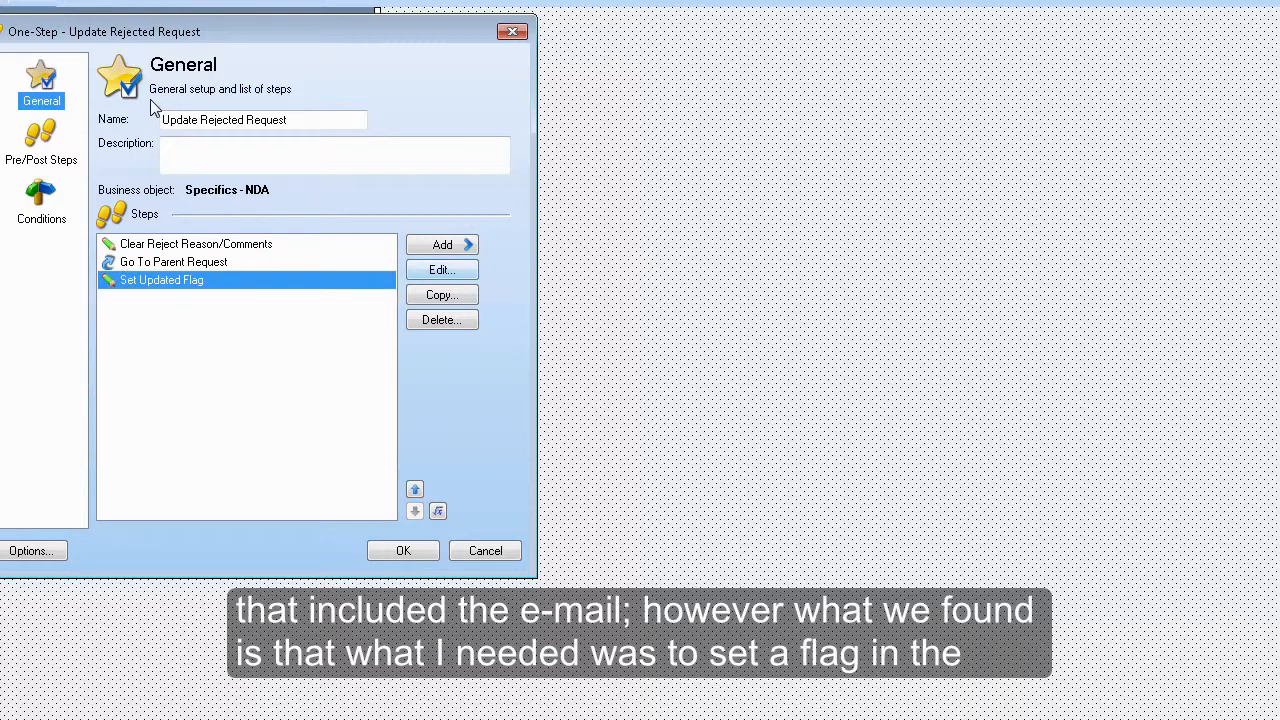
{"action": "double_click", "coordinate": [161, 280]}
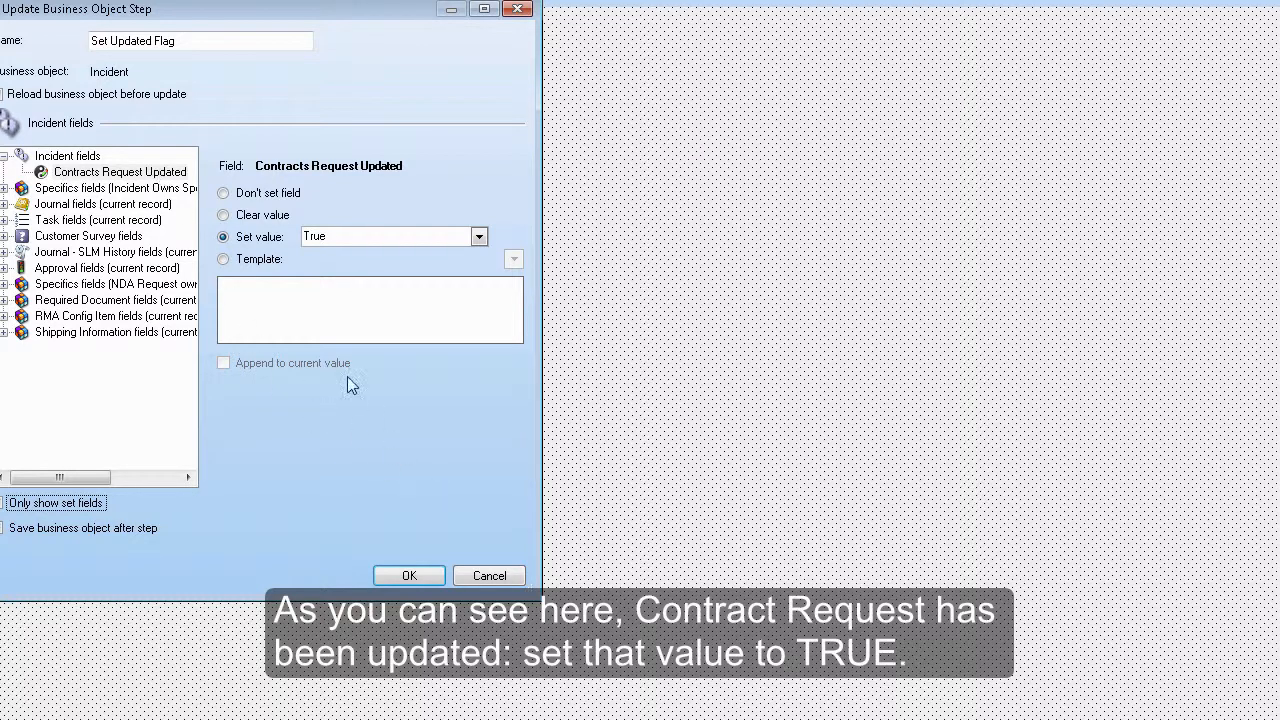
{"action": "left_click", "coordinate": [409, 575]}
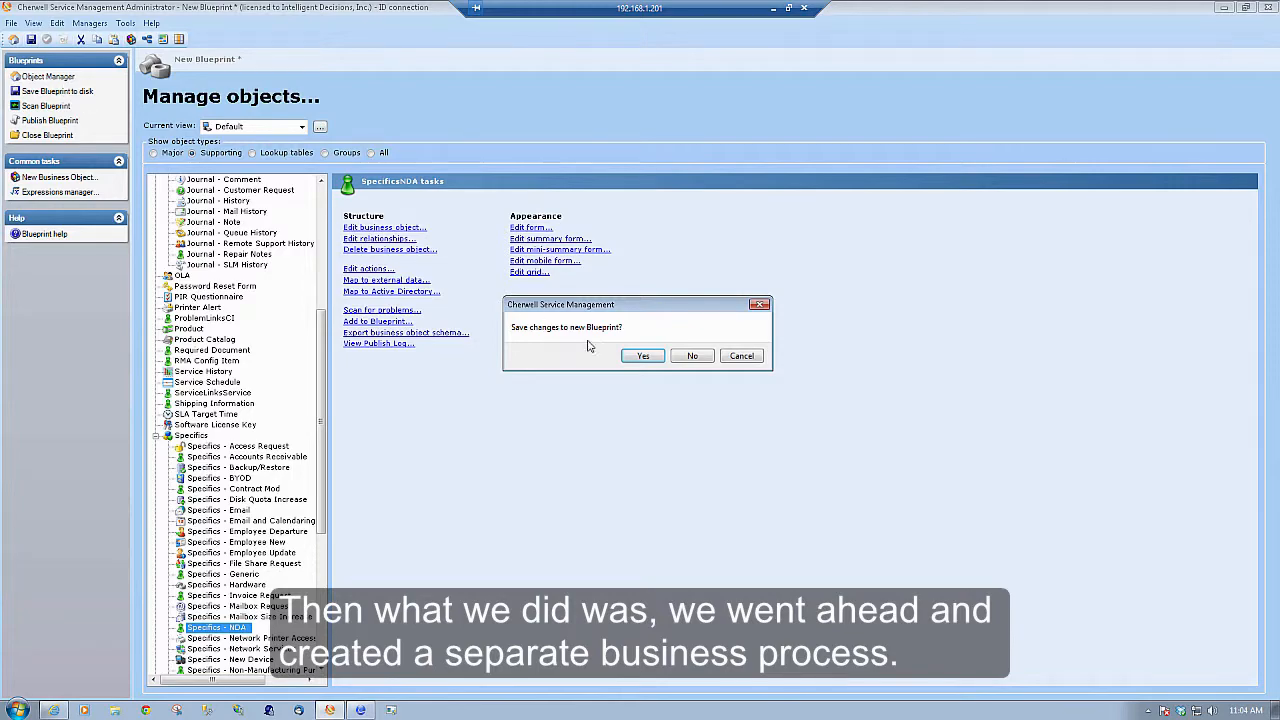
Step: Answer the save-changes prompt when closing the NDA blueprint
{"action": "left_click", "coordinate": [692, 356]}
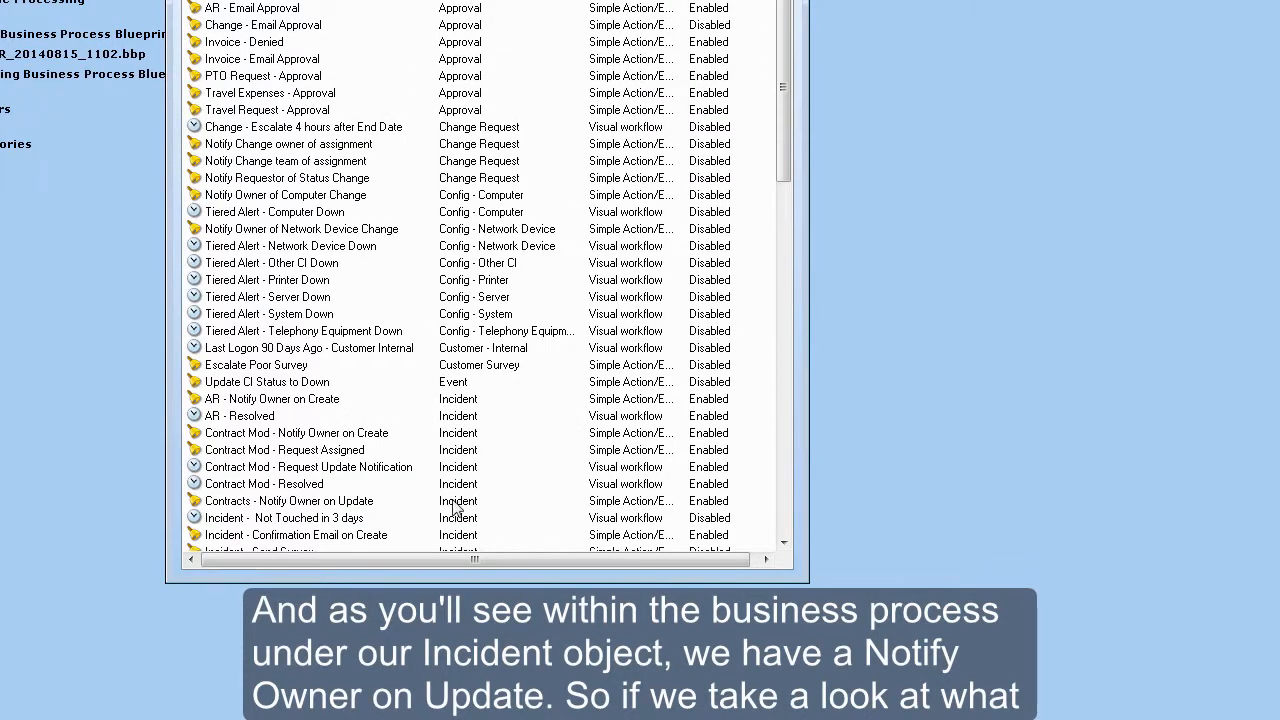
Step: Edit Contracts - Notify Owner on Update, reviewing its TRUE trigger and Action page
{"action": "left_click", "coordinate": [289, 500]}
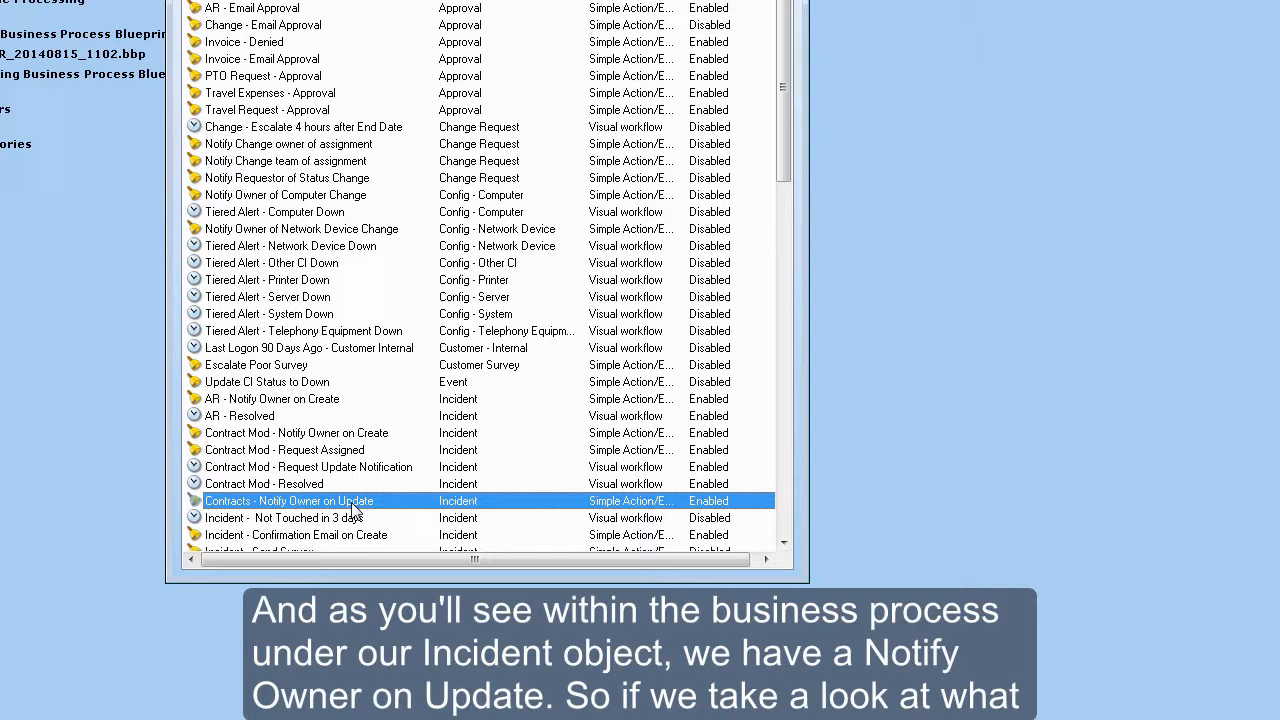
{"action": "right_click", "coordinate": [290, 500]}
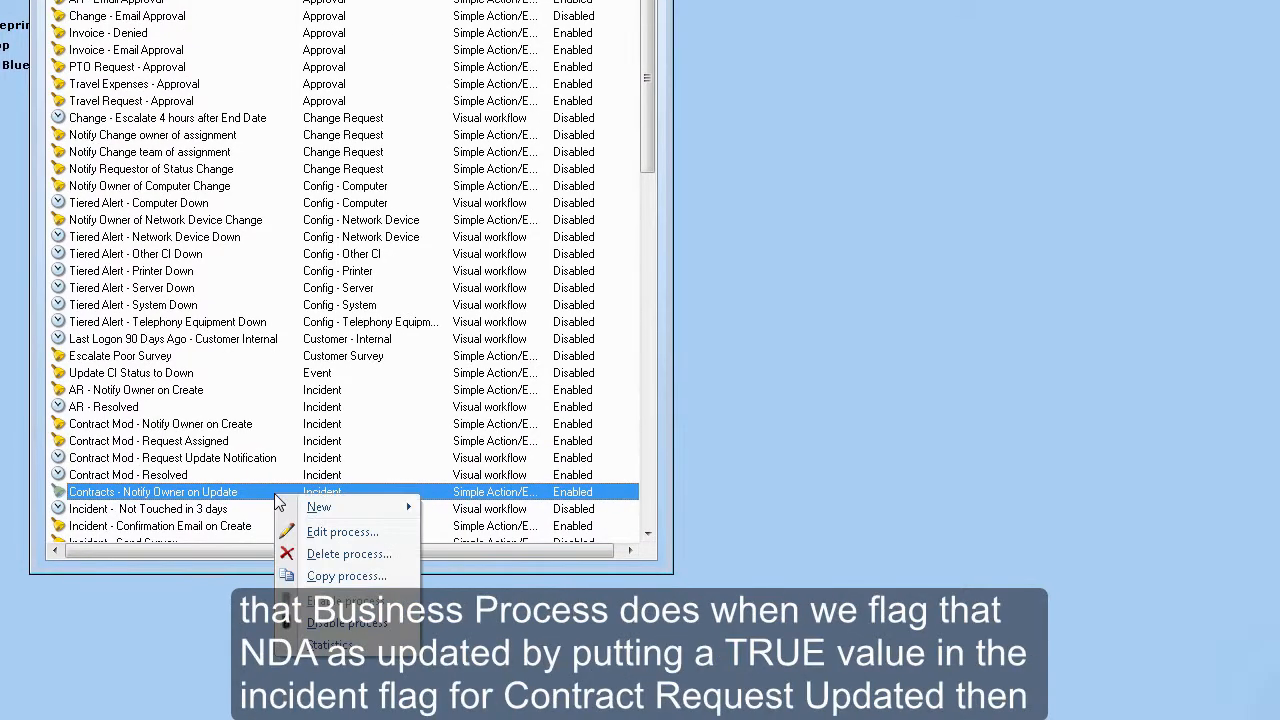
{"action": "left_click", "coordinate": [342, 532]}
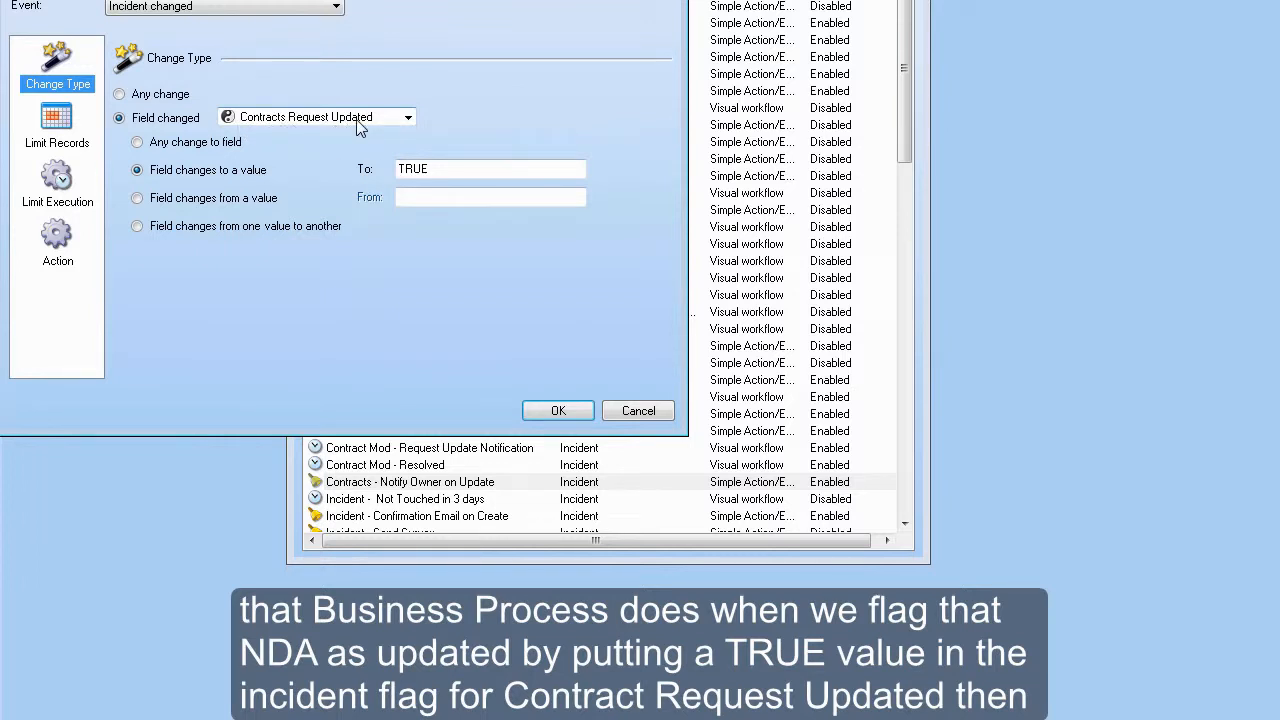
{"action": "left_click", "coordinate": [447, 169]}
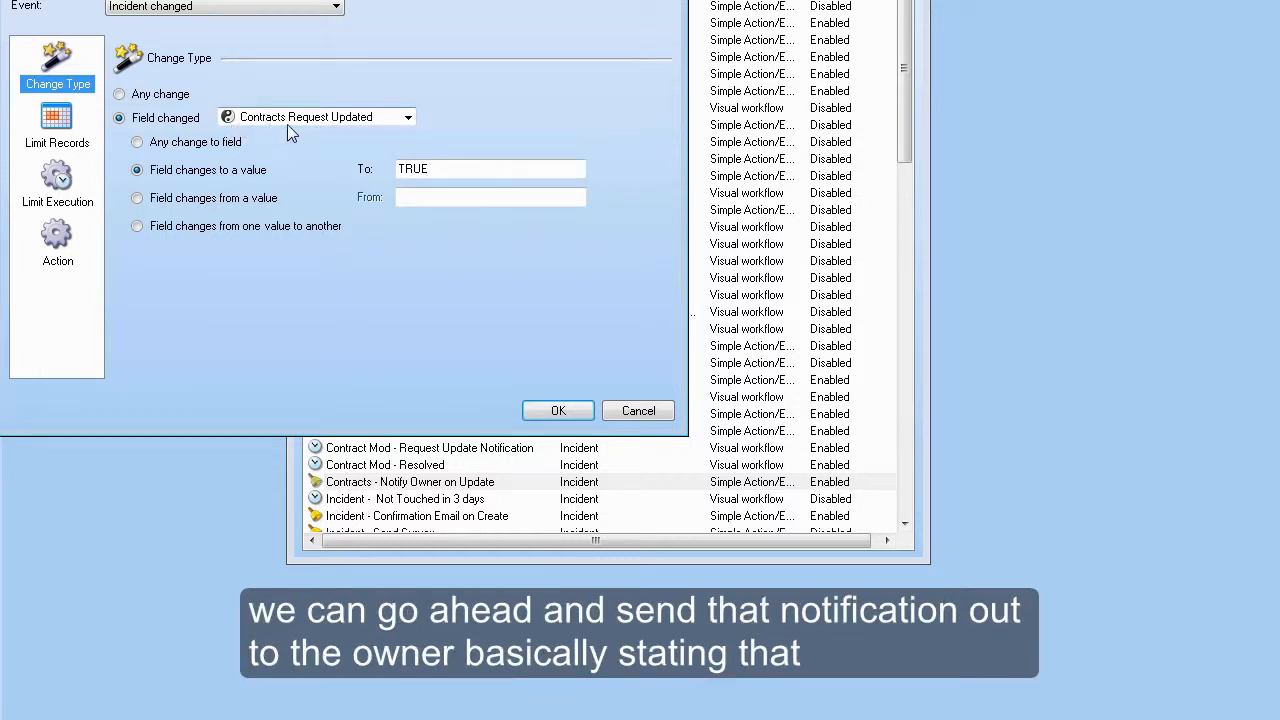
{"action": "mouse_move", "coordinate": [374, 155]}
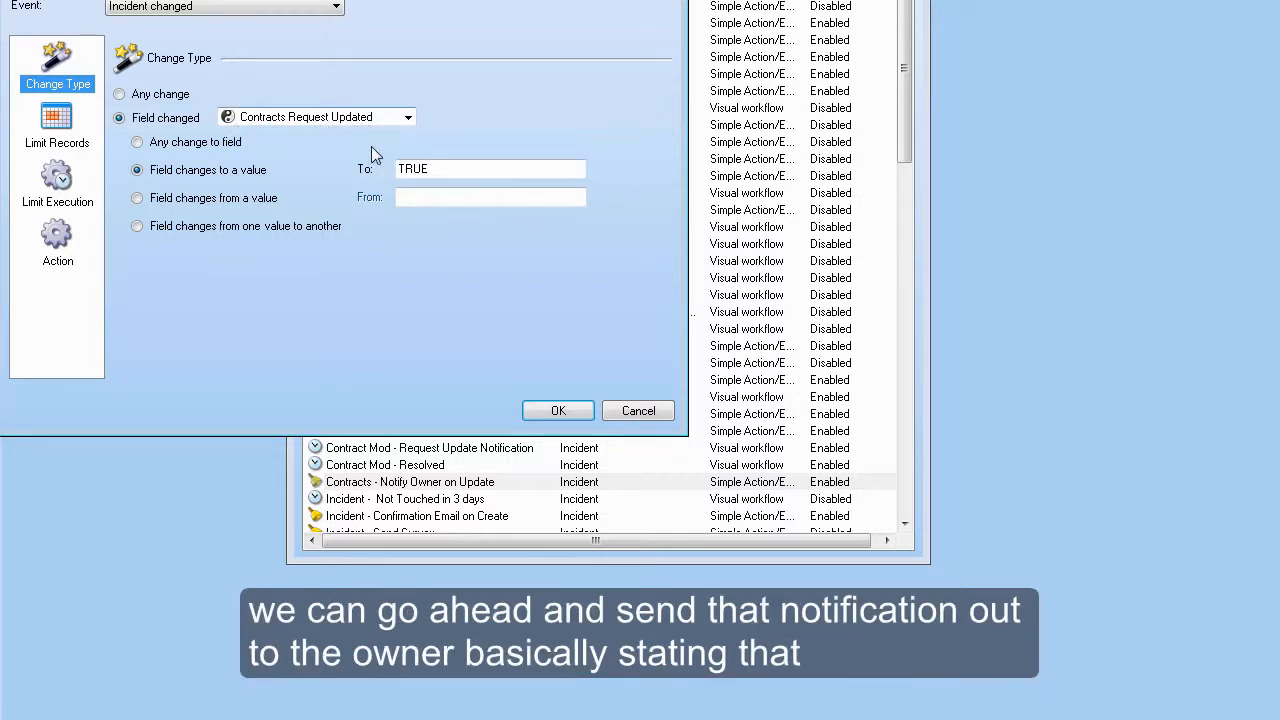
{"action": "left_click", "coordinate": [57, 240]}
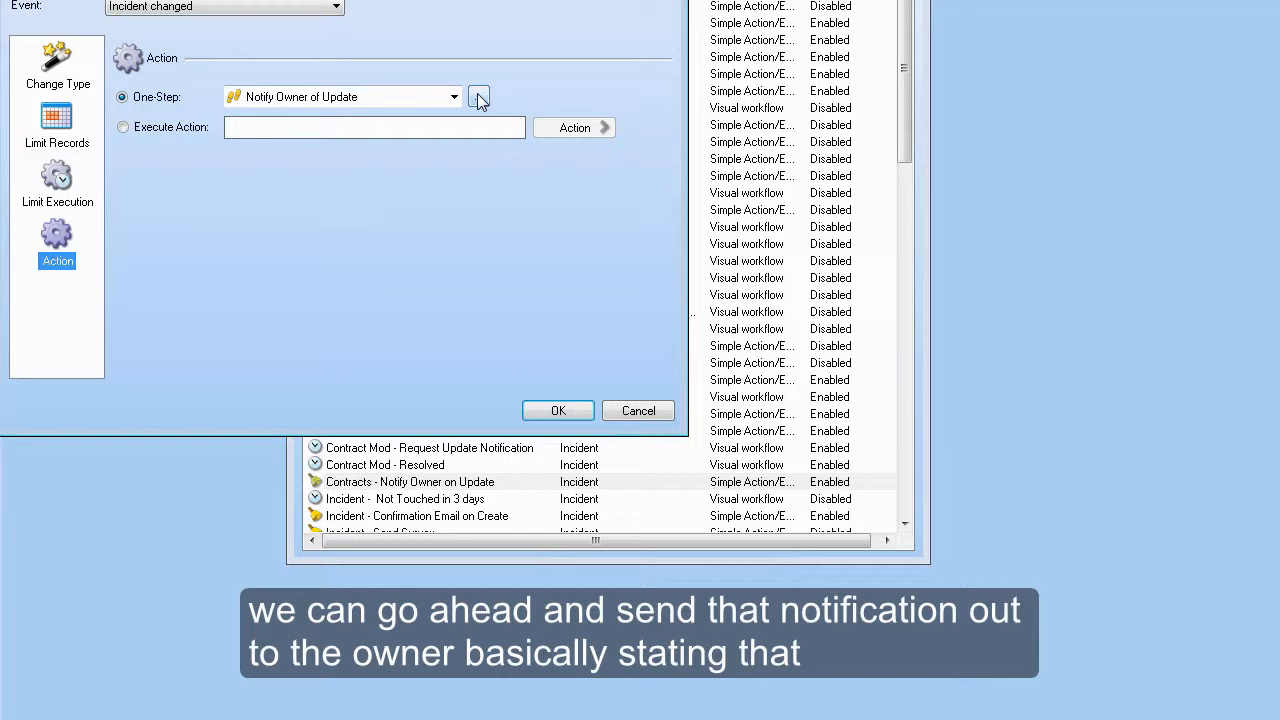
Step: Open the Send e-mail step of the Notify Owner of Update one-step
{"action": "left_click", "coordinate": [478, 96]}
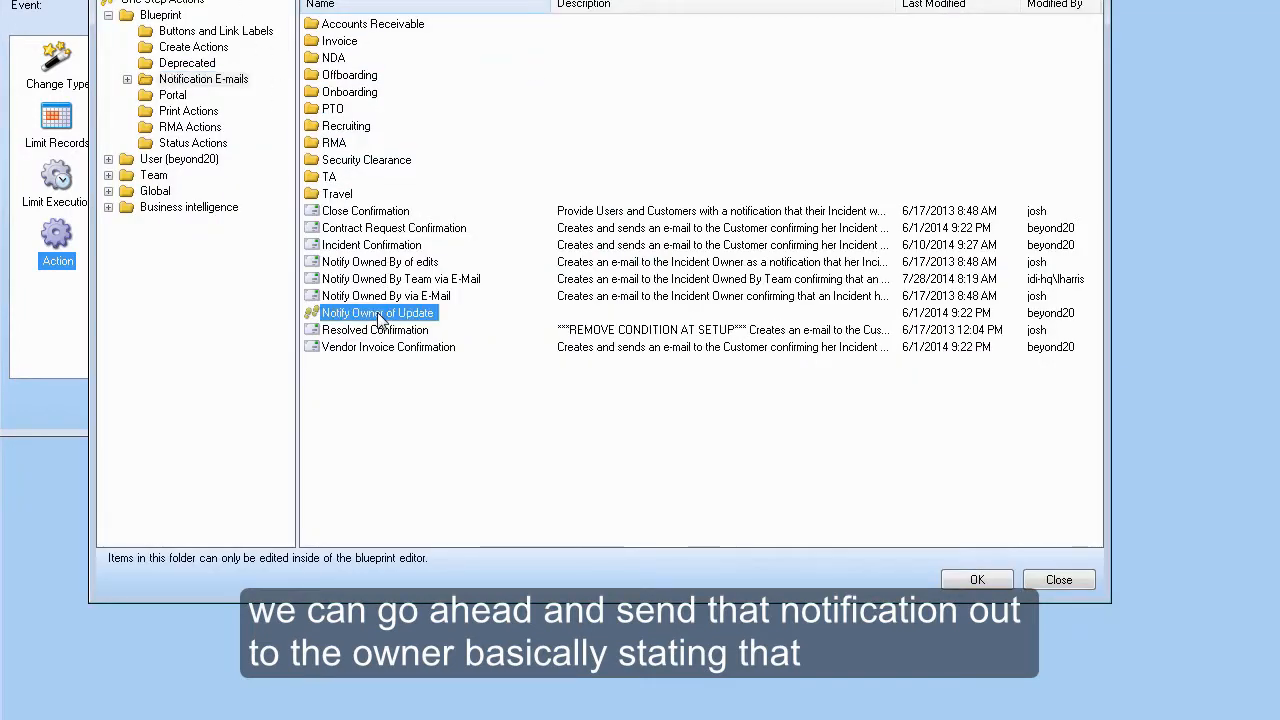
{"action": "double_click", "coordinate": [378, 313]}
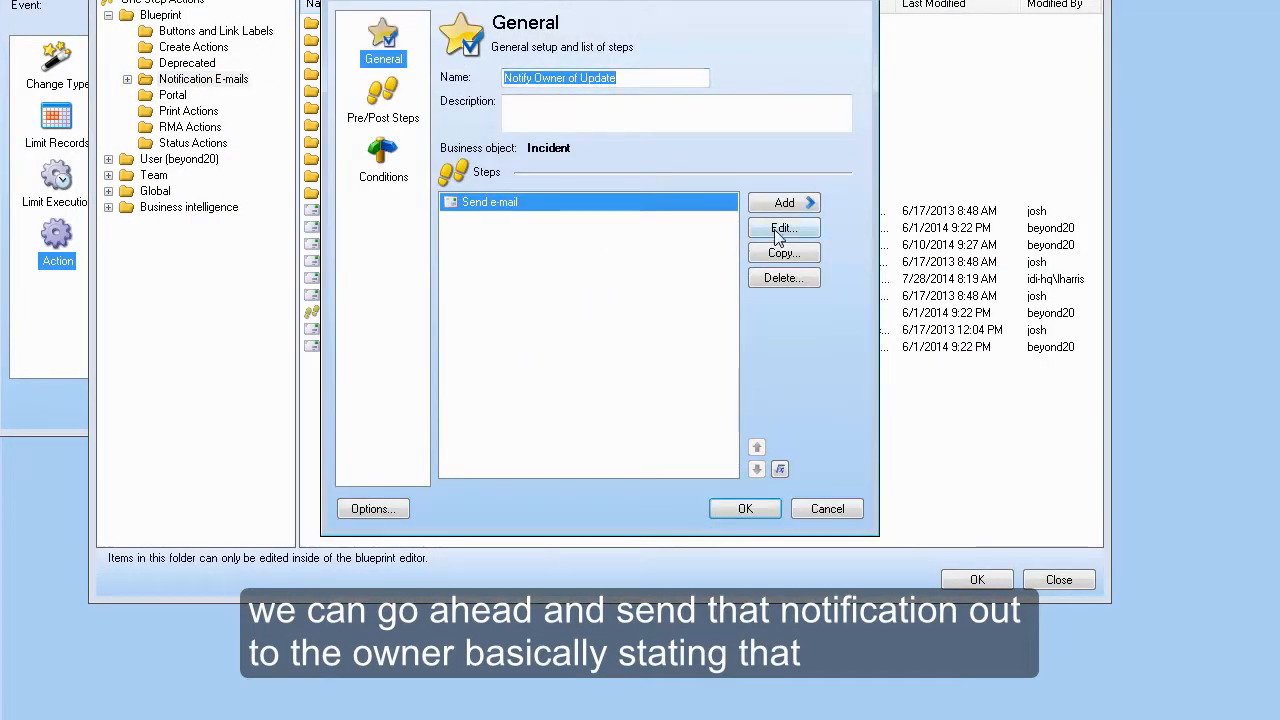
{"action": "left_click", "coordinate": [783, 227]}
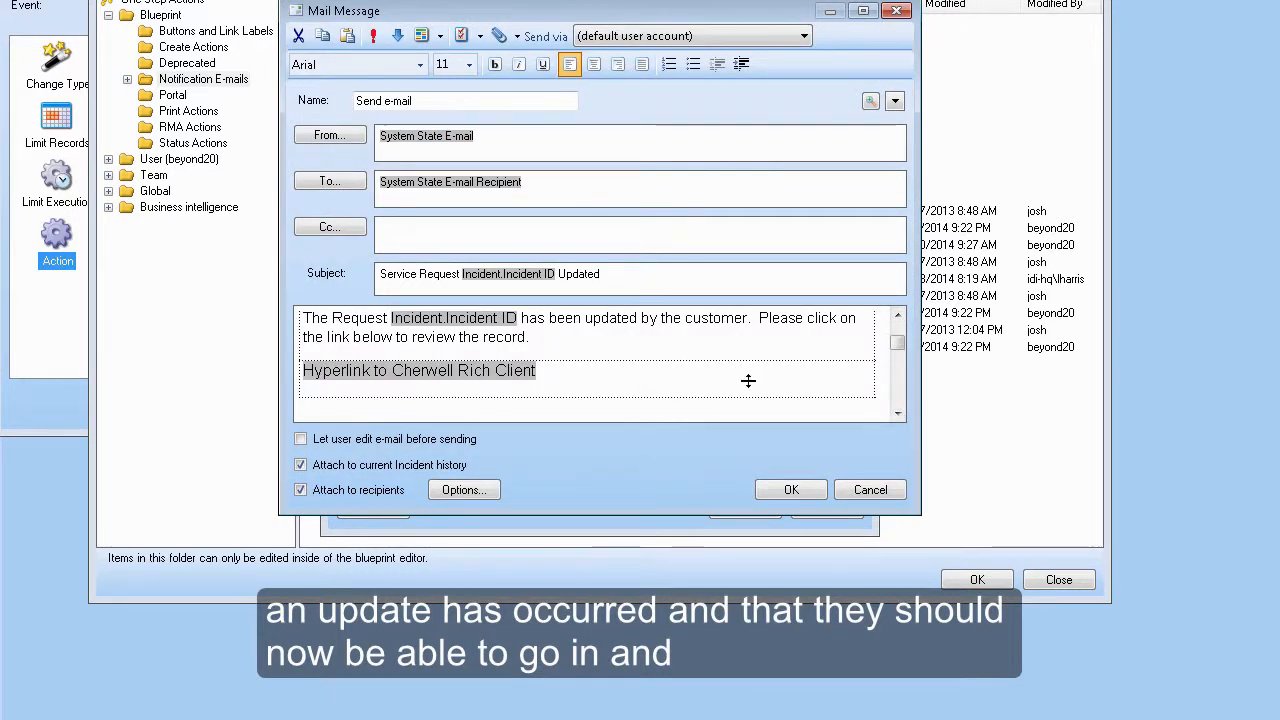
{"action": "mouse_move", "coordinate": [855, 499]}
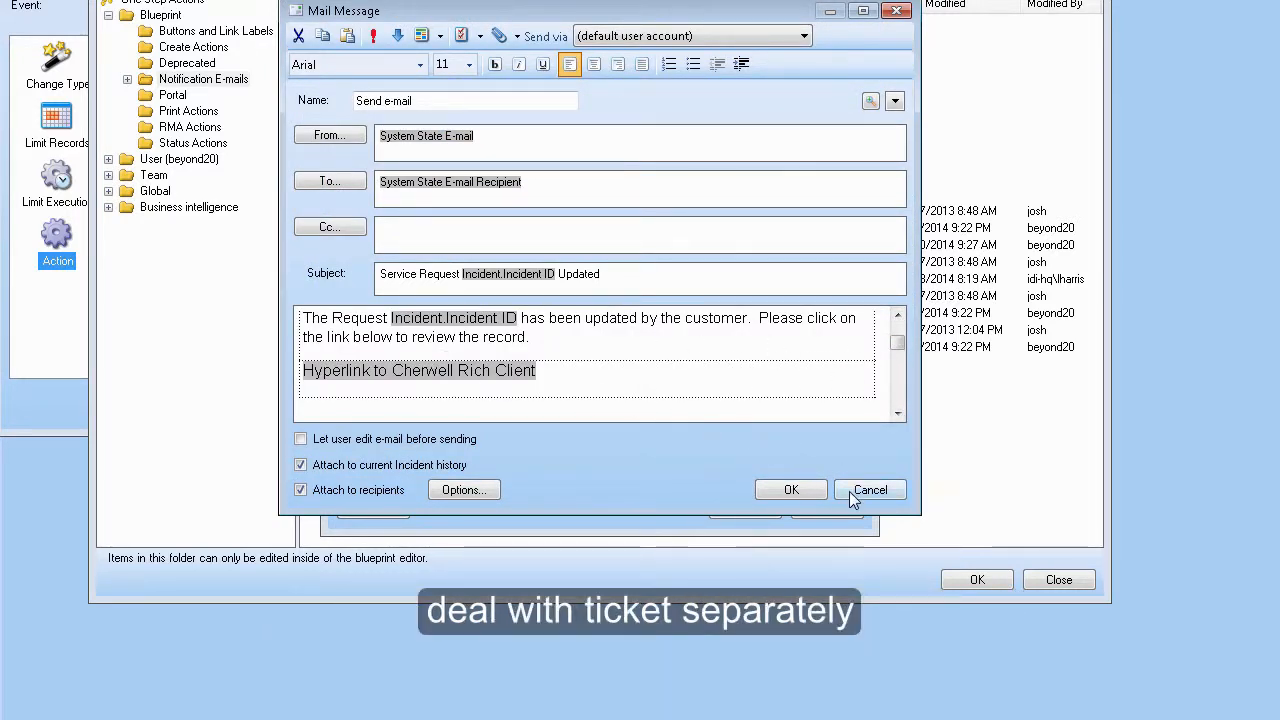